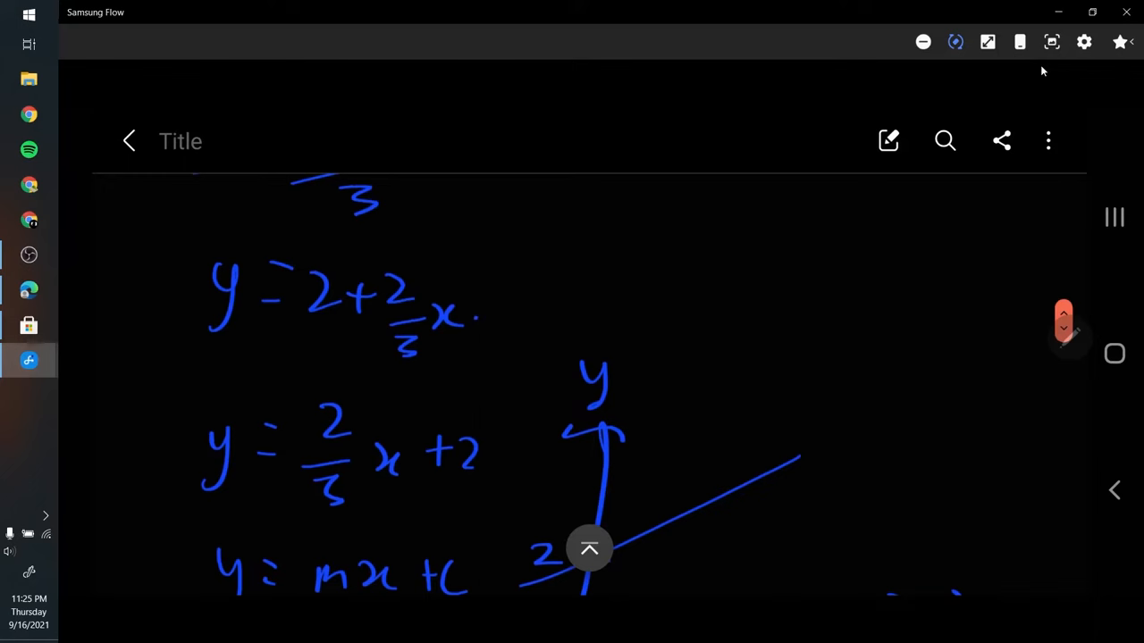
Step: Bring up the Save as file format choices from the note's More options menu
scroll(up, 3)
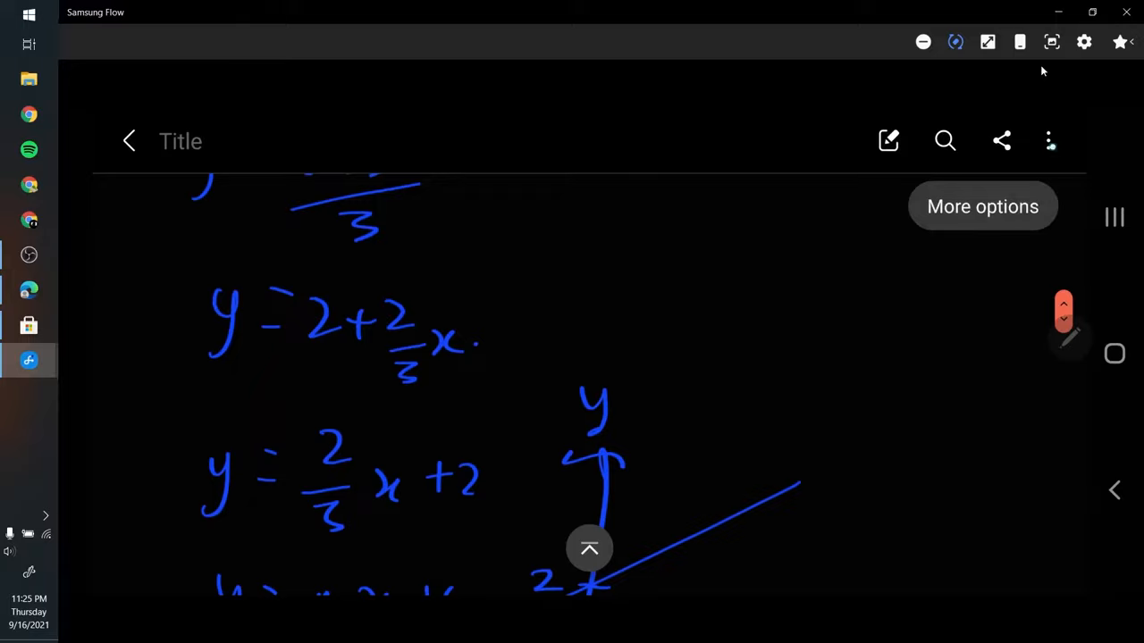
click(1050, 140)
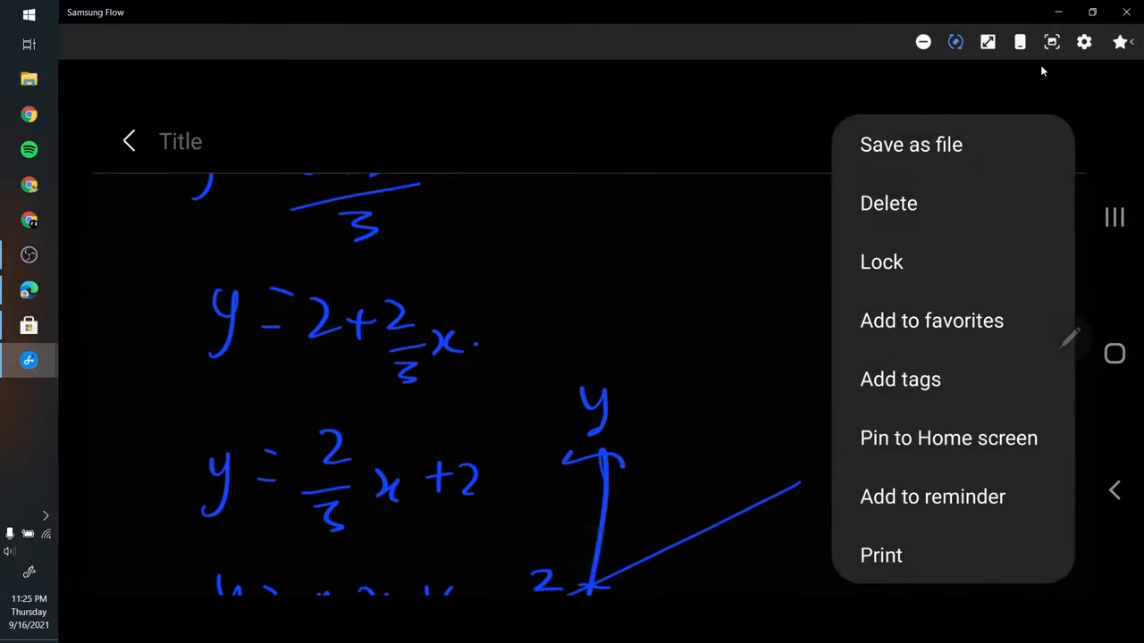
click(911, 143)
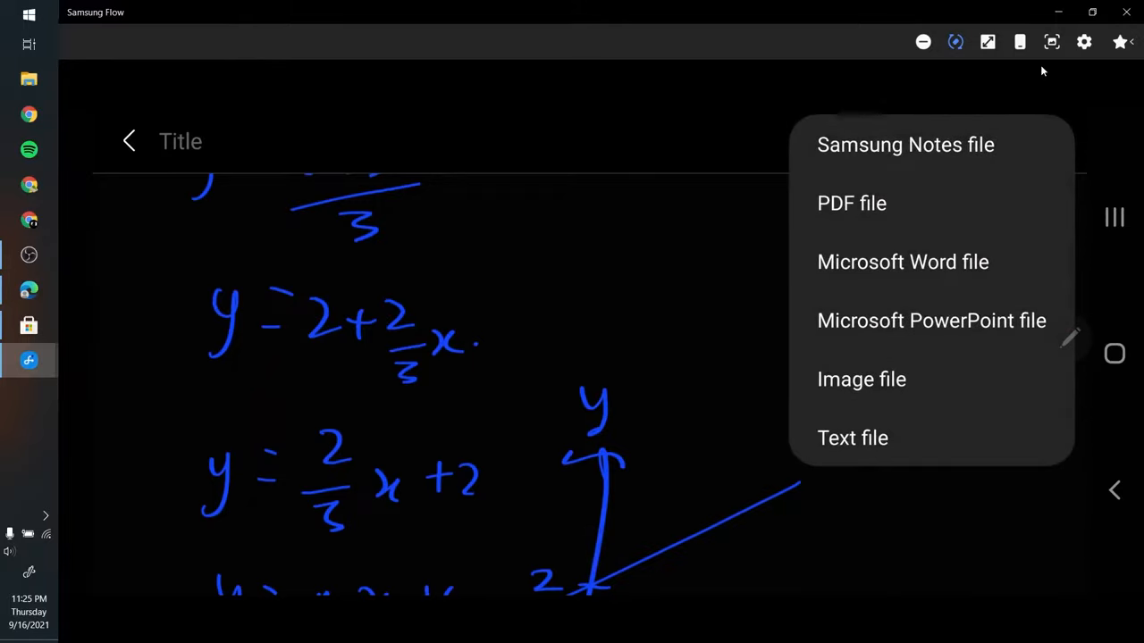